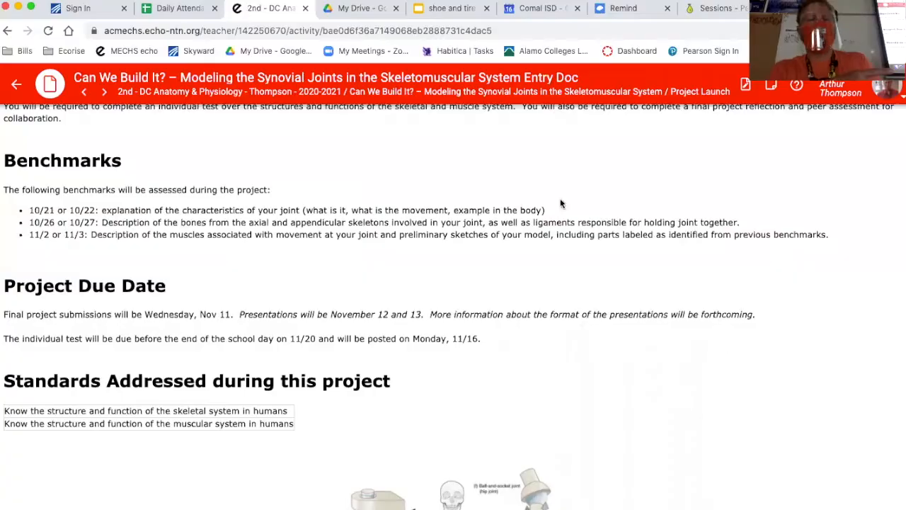
# Step: Go back from the project entry document to the 2nd-period Anatomy & Physiology Activities list
pyautogui.click(16, 85)
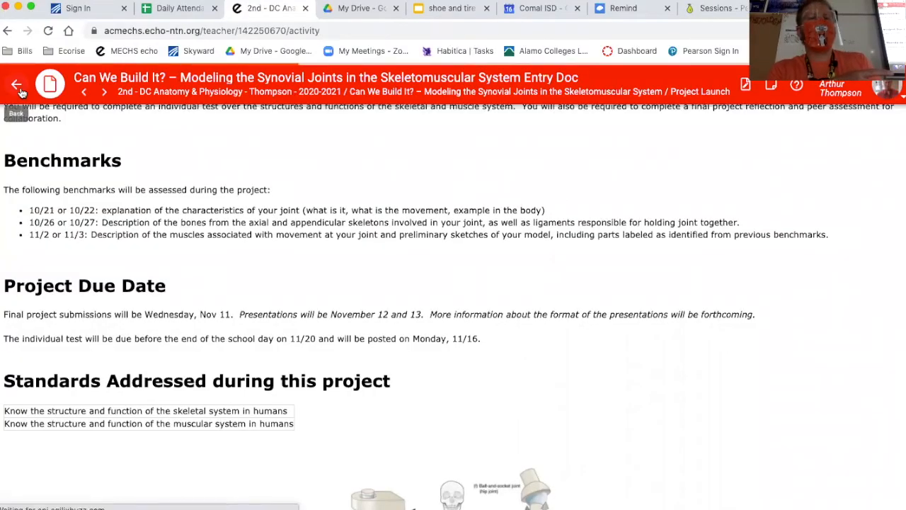
pyautogui.click(17, 85)
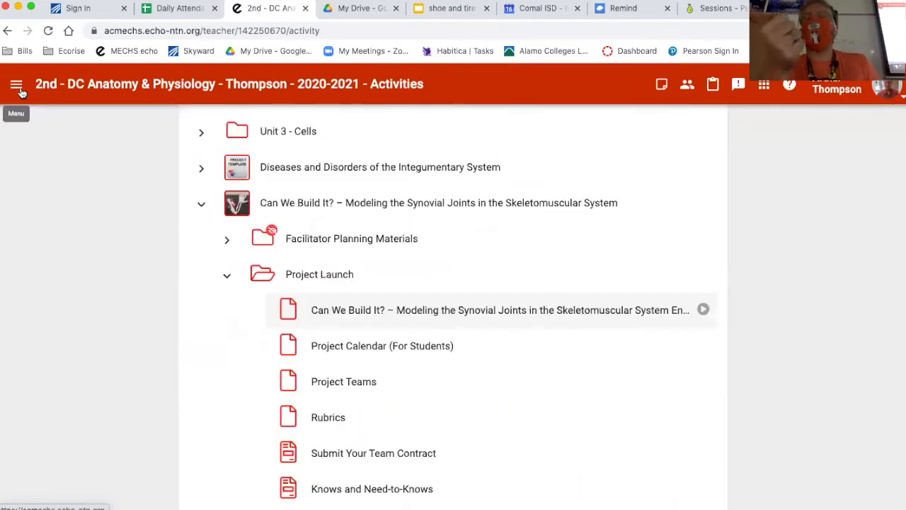
# Step: Collapse the Project Launch folder so the 10/16/2020 agenda with norms, standards and objective shows
pyautogui.click(17, 85)
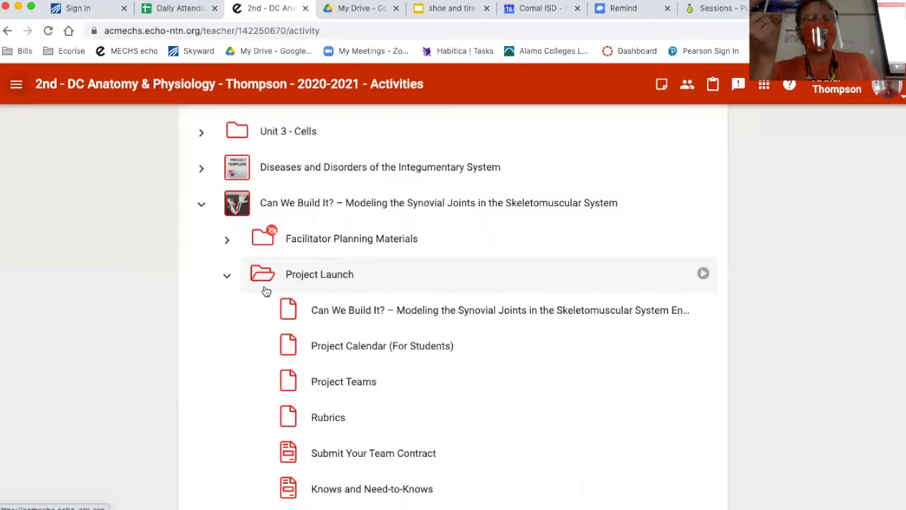
pyautogui.moveTo(120, 299)
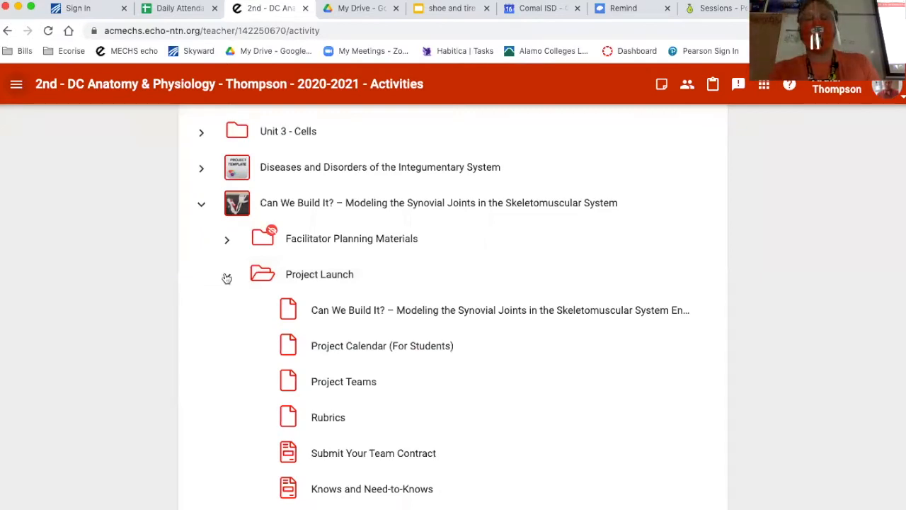
pyautogui.click(227, 274)
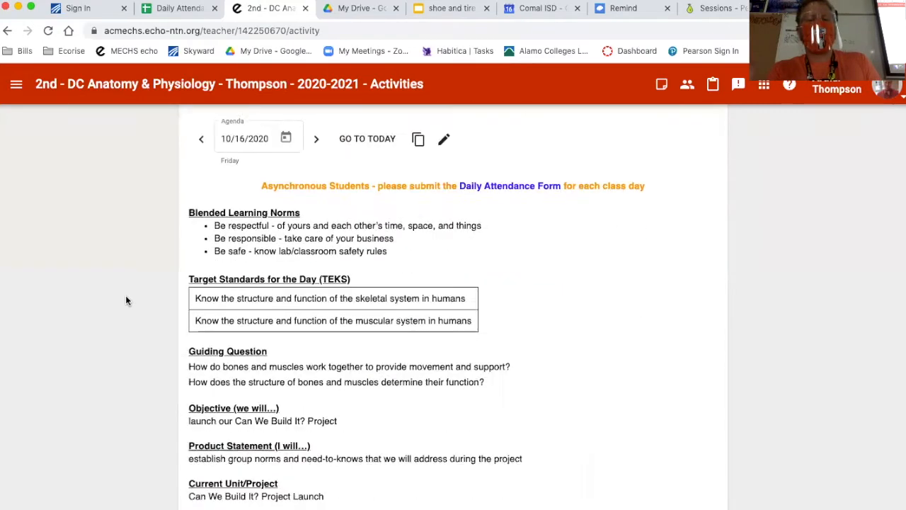
# Step: Scroll the Activities page down to the Product Statement, agenda links and Upcoming Dates and Homework
pyautogui.scroll(-3)
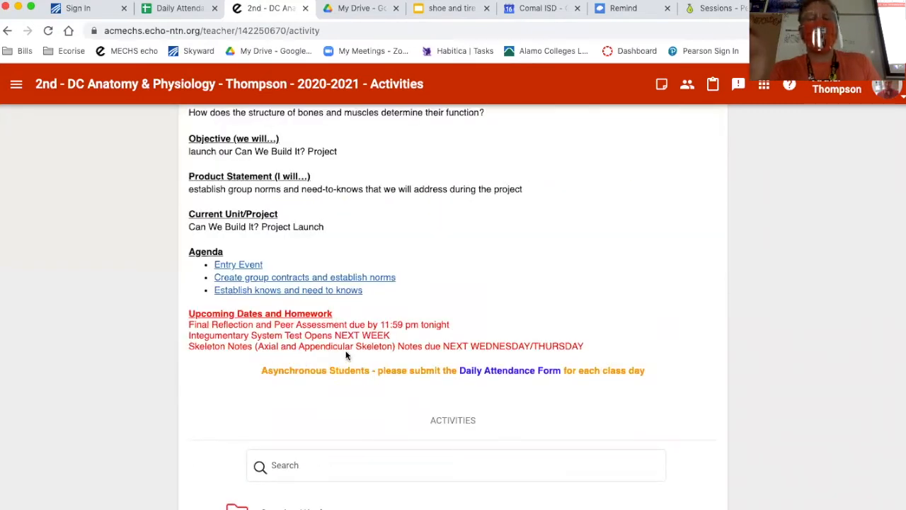
pyautogui.moveTo(559, 357)
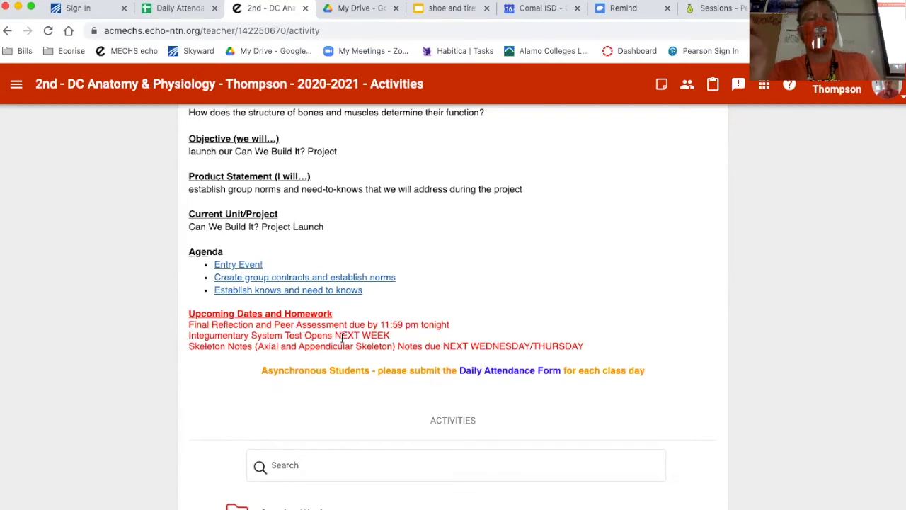
pyautogui.moveTo(254, 386)
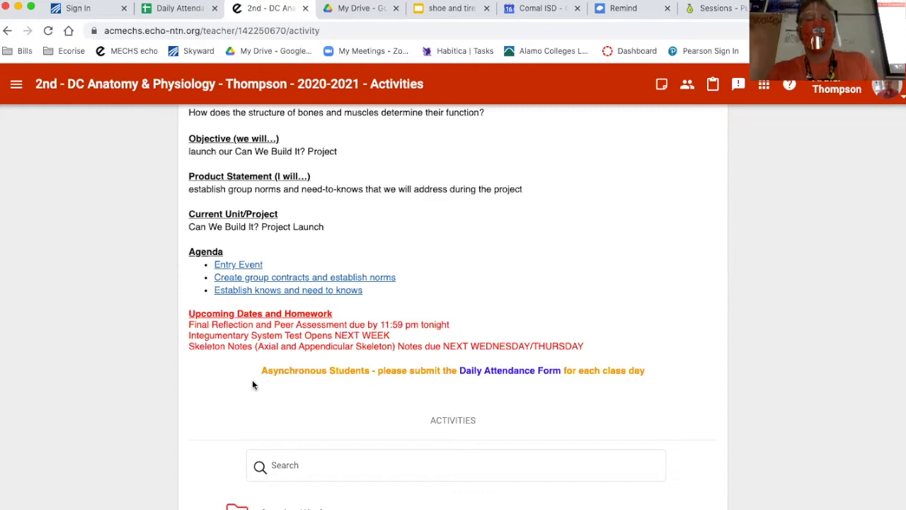
pyautogui.moveTo(318, 337)
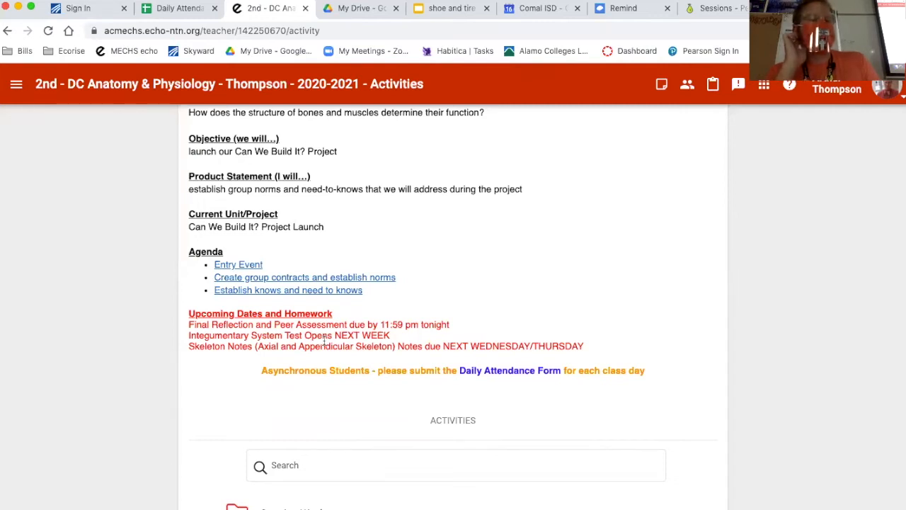
pyautogui.moveTo(833, 121)
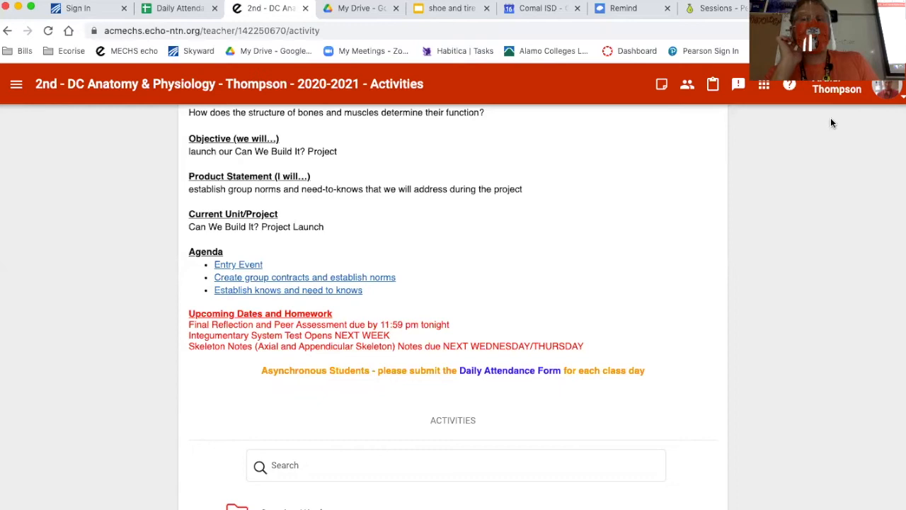
pyautogui.moveTo(818, 136)
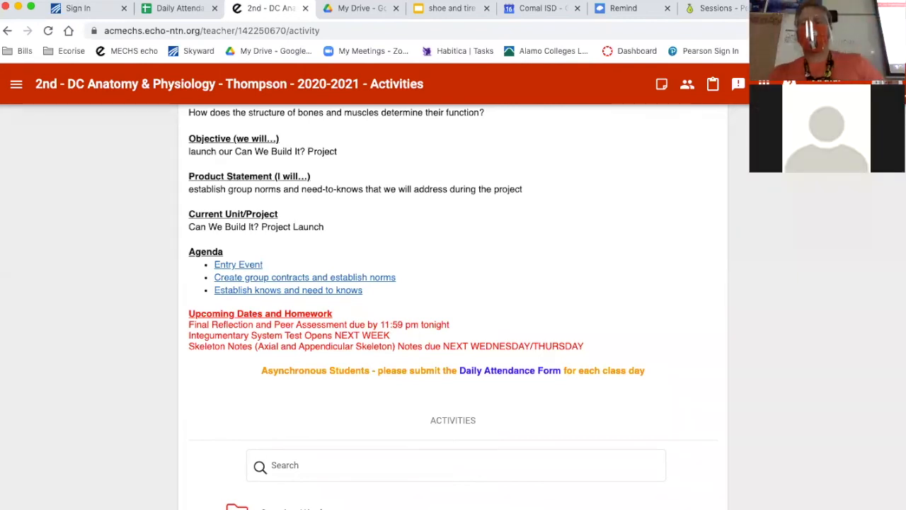
pyautogui.moveTo(696, 325)
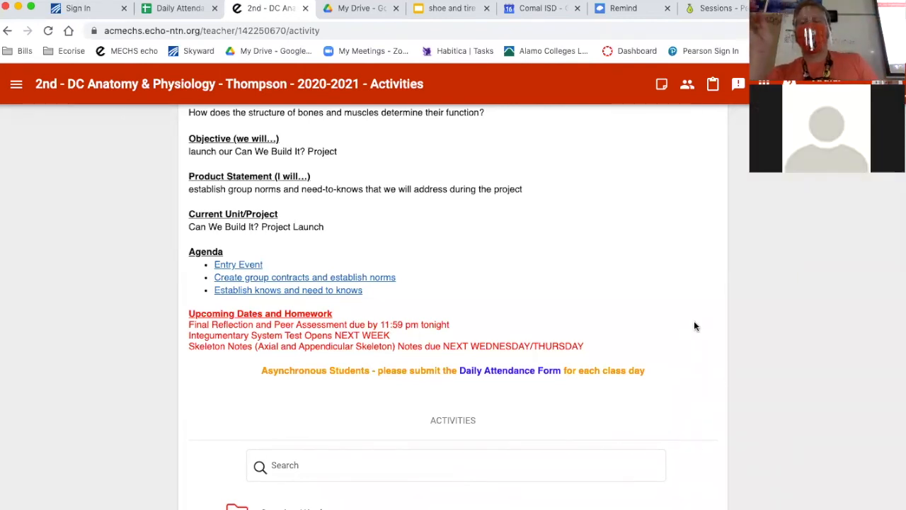